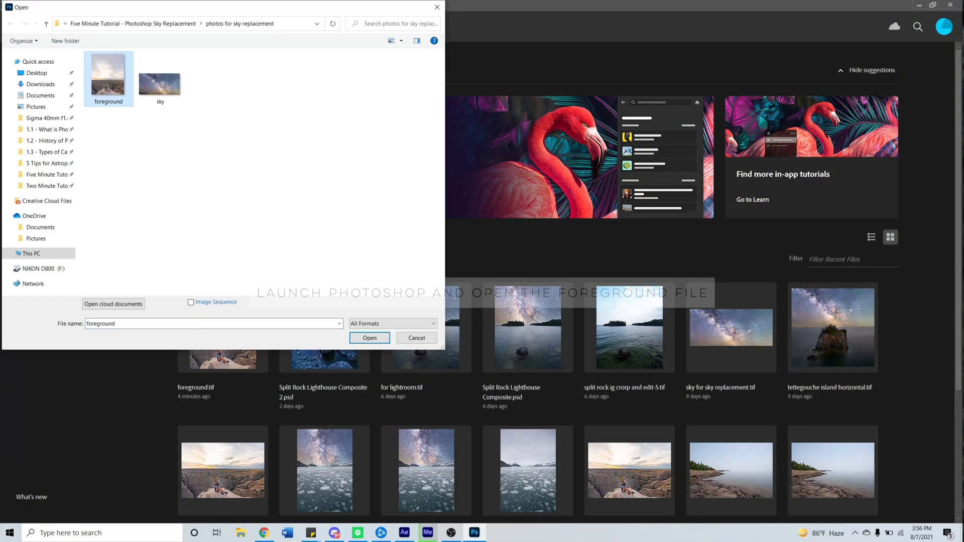
# Open foreground.tif and load the Milky Way image as the Sky Replacement sky
pyautogui.click(369, 337)
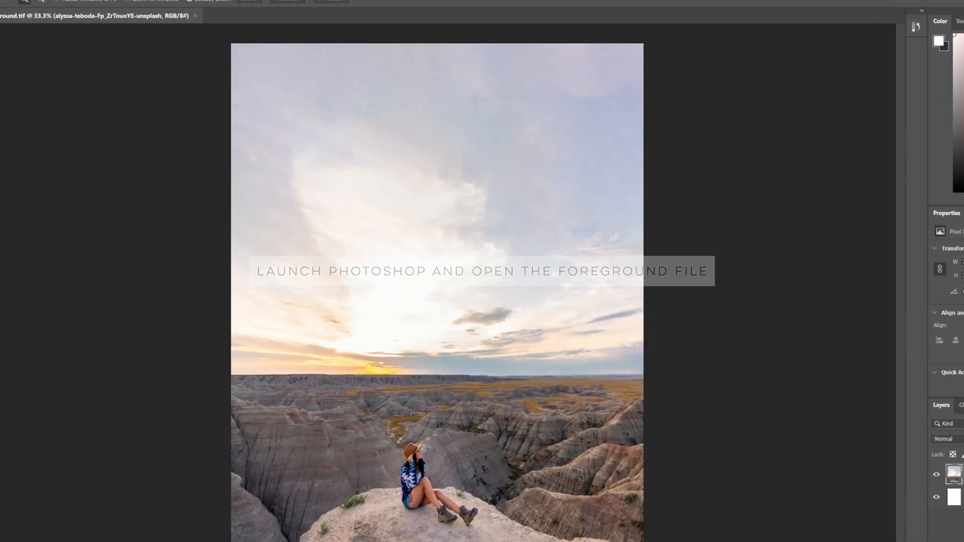
pyautogui.click(47, 6)
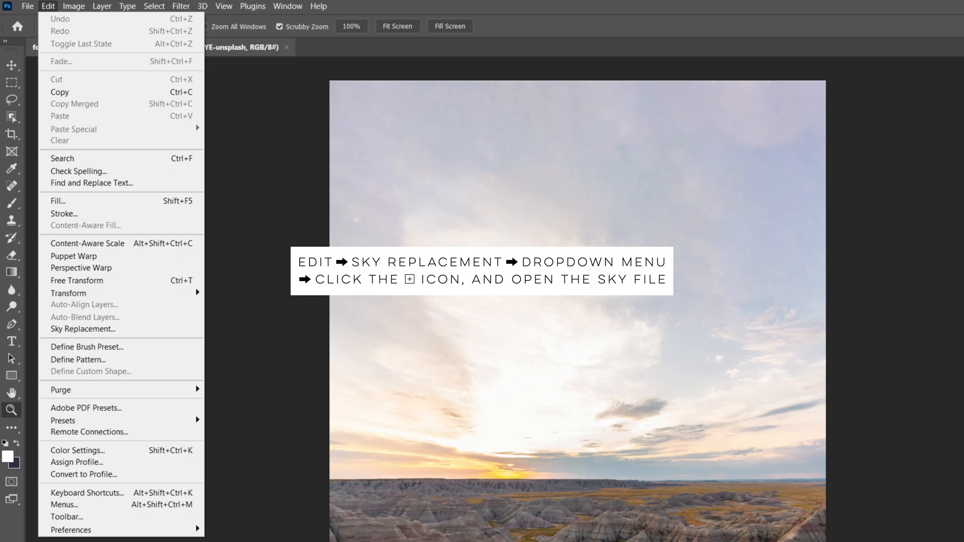
pyautogui.click(79, 329)
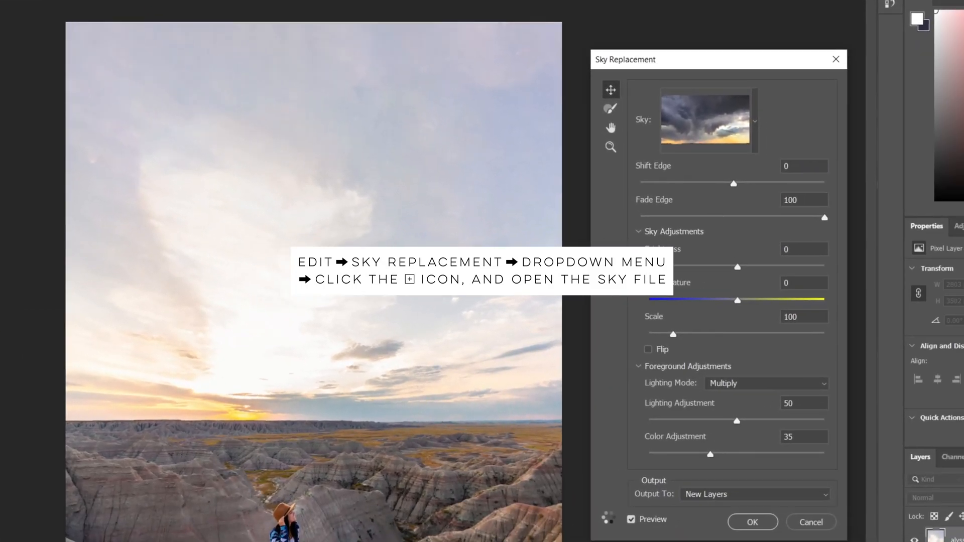
pyautogui.click(754, 120)
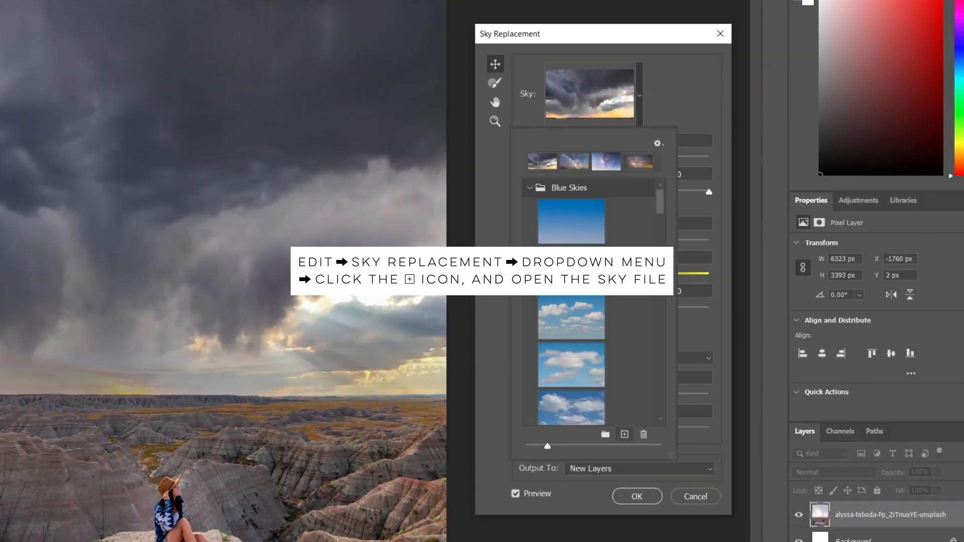
pyautogui.click(625, 434)
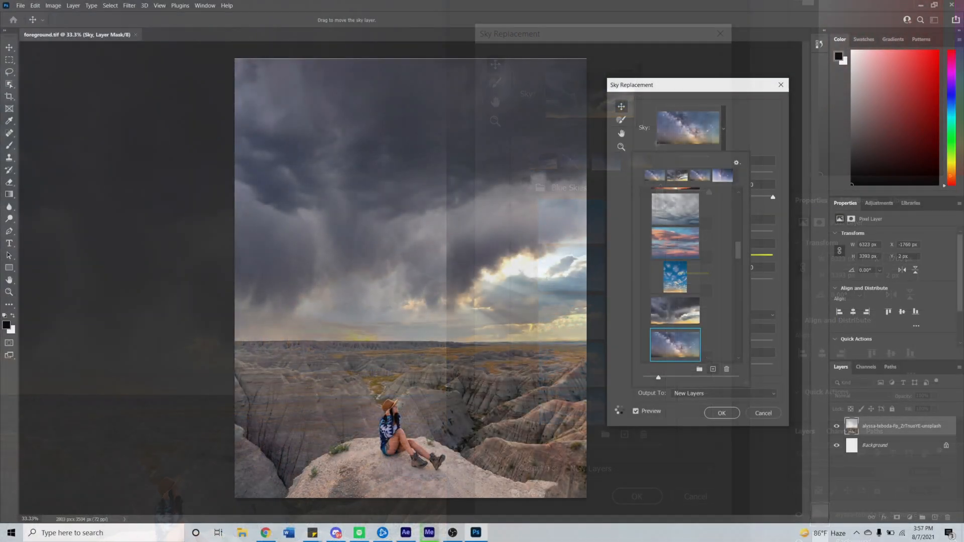
pyautogui.click(675, 344)
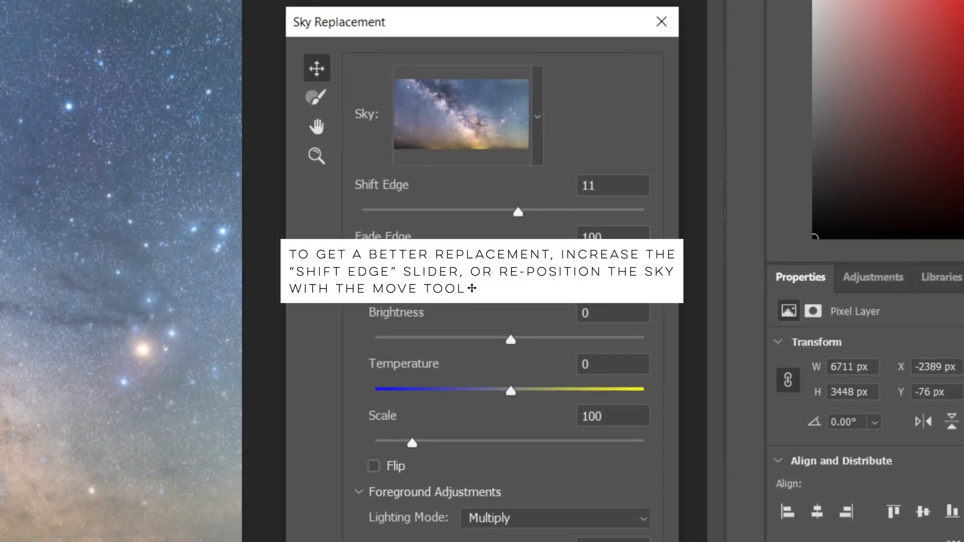
# Raise Shift Edge to about 14 and output the Milky Way sky to new layers
pyautogui.moveTo(518, 211); pyautogui.dragTo(524, 212)
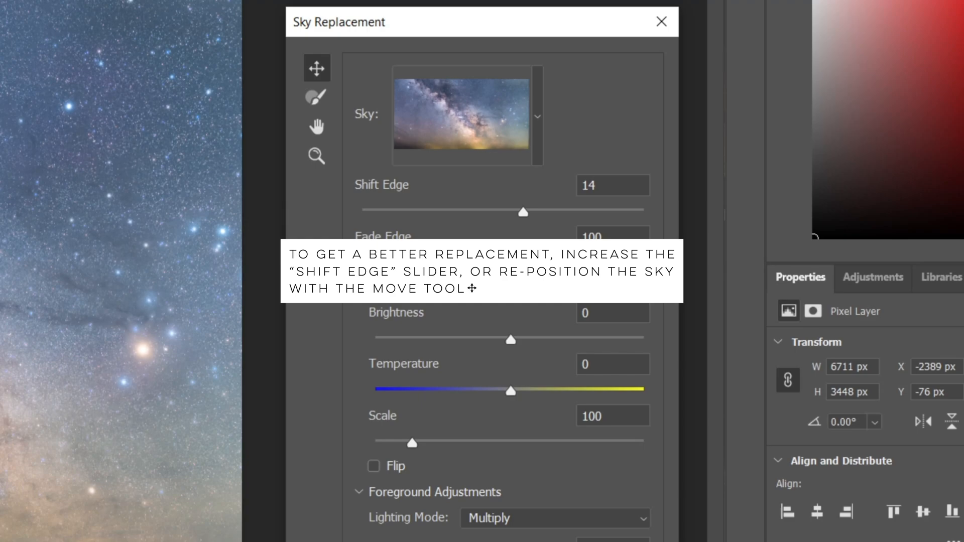
pyautogui.moveTo(523, 212); pyautogui.dragTo(545, 211)
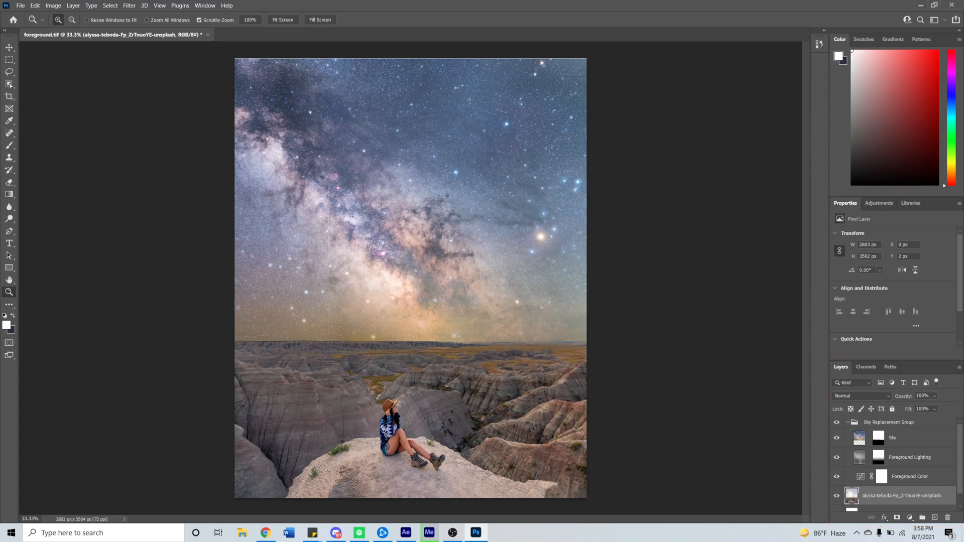
# Brush the Sky layer mask to fix gray areas in the sky and along the horizon
pyautogui.click(879, 437)
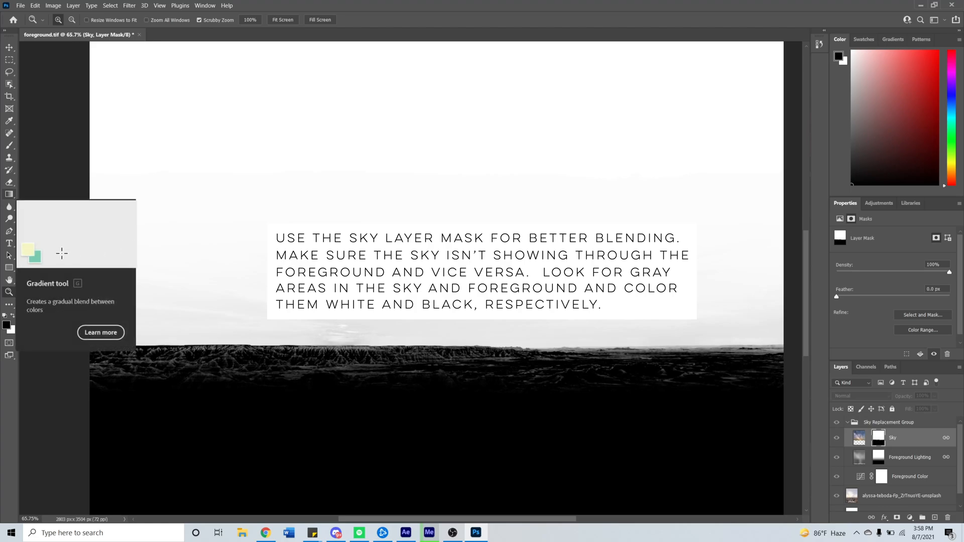
pyautogui.moveTo(83, 238); pyautogui.dragTo(118, 215)
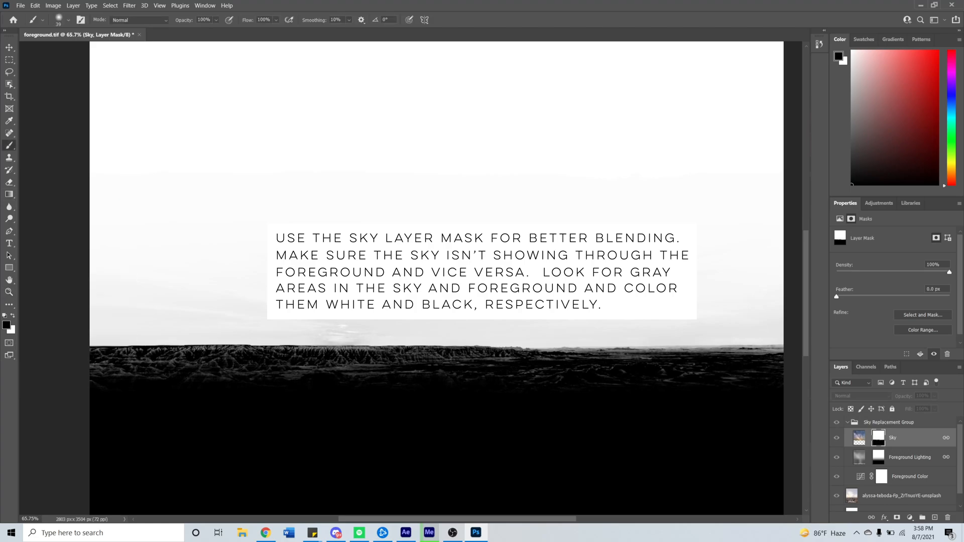
pyautogui.click(70, 20)
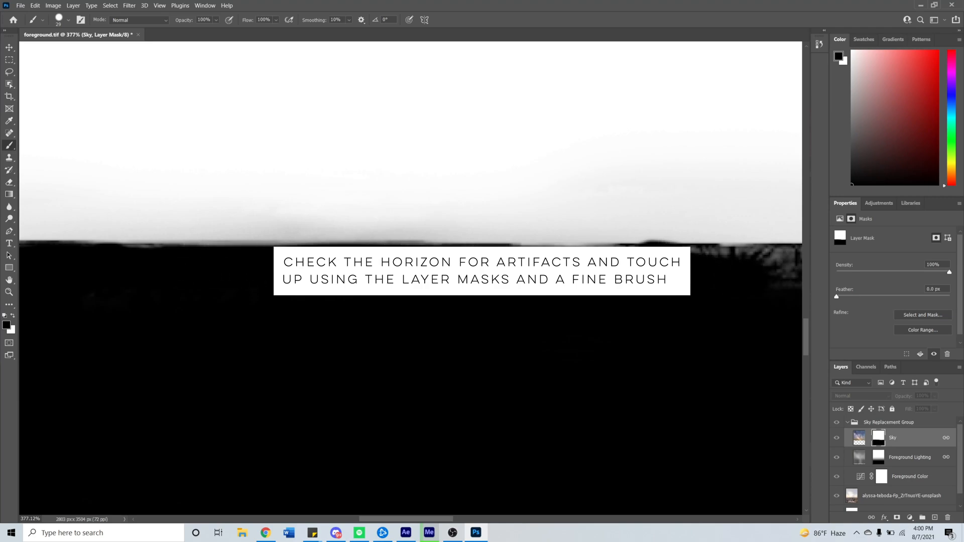
pyautogui.click(649, 222)
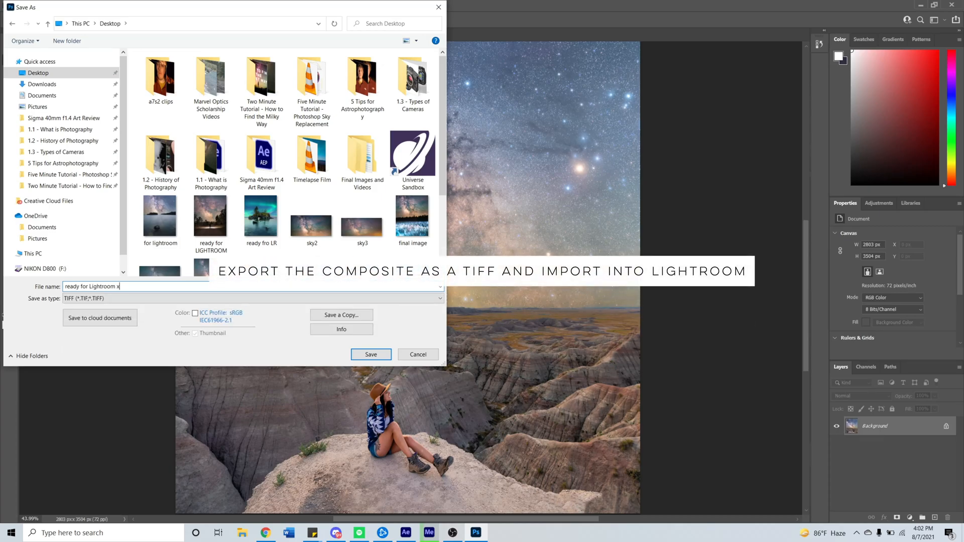
# Save the composite as an uncompressed TIFF named for Lightroom
pyautogui.click(371, 354)
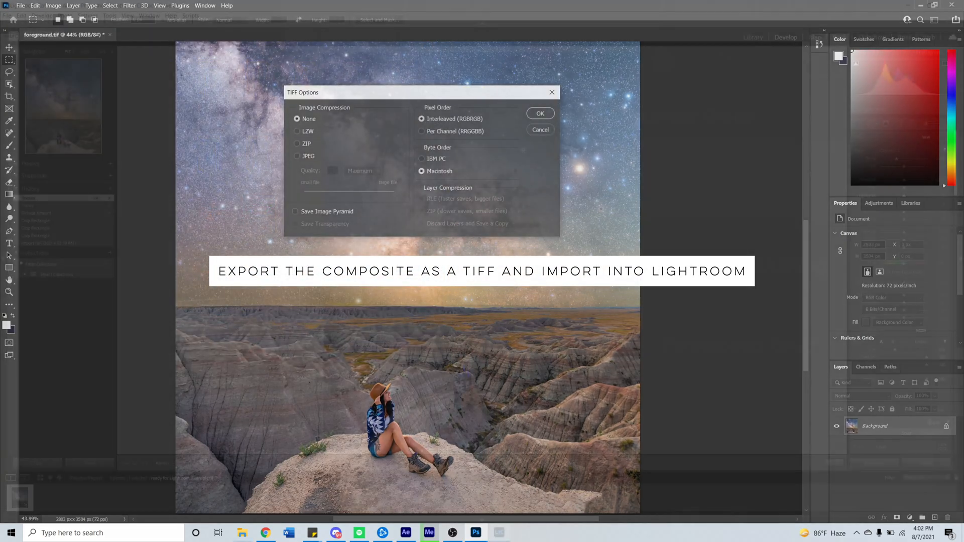
pyautogui.click(539, 113)
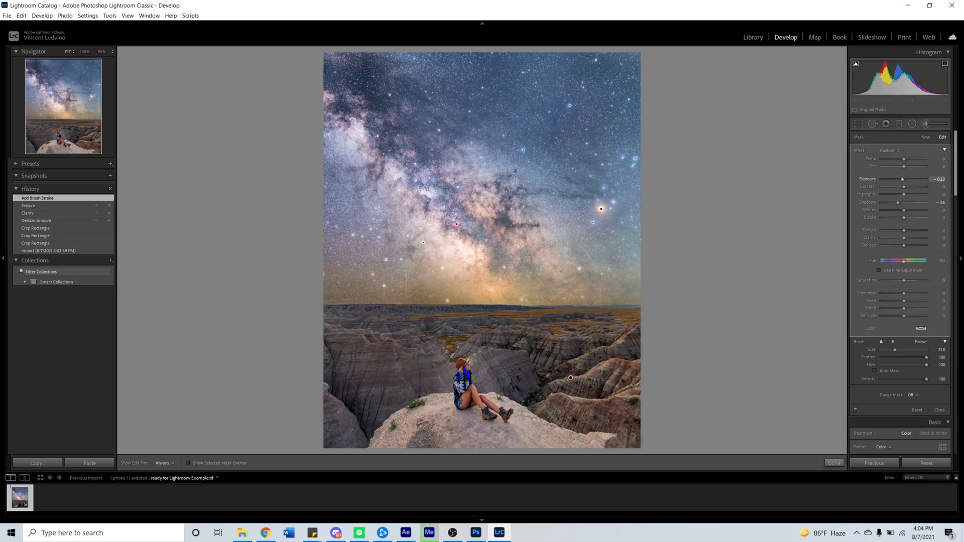
# Lower exposure on the brushed badlands, then brush brighter exposure onto the hiker's rock ledge
pyautogui.moveTo(904, 179); pyautogui.dragTo(885, 179)
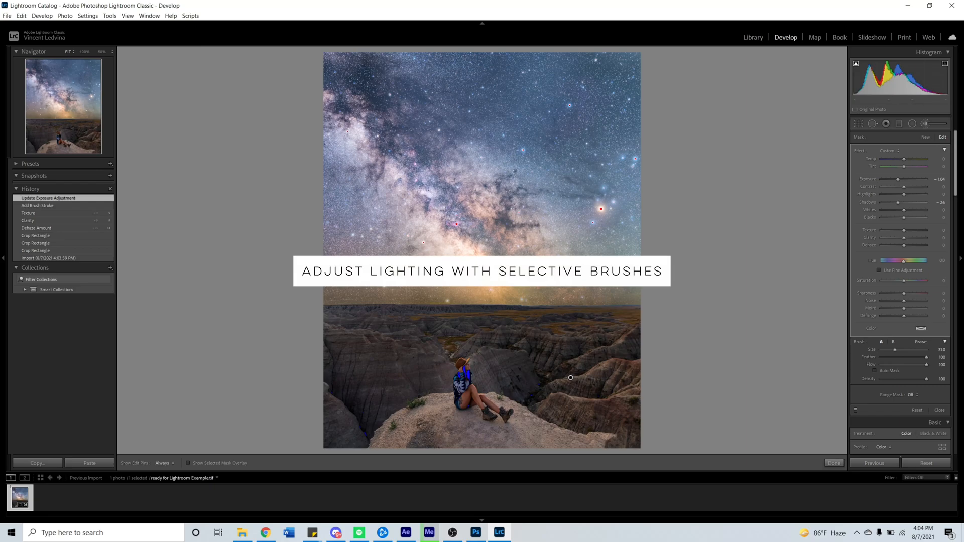
pyautogui.click(194, 463)
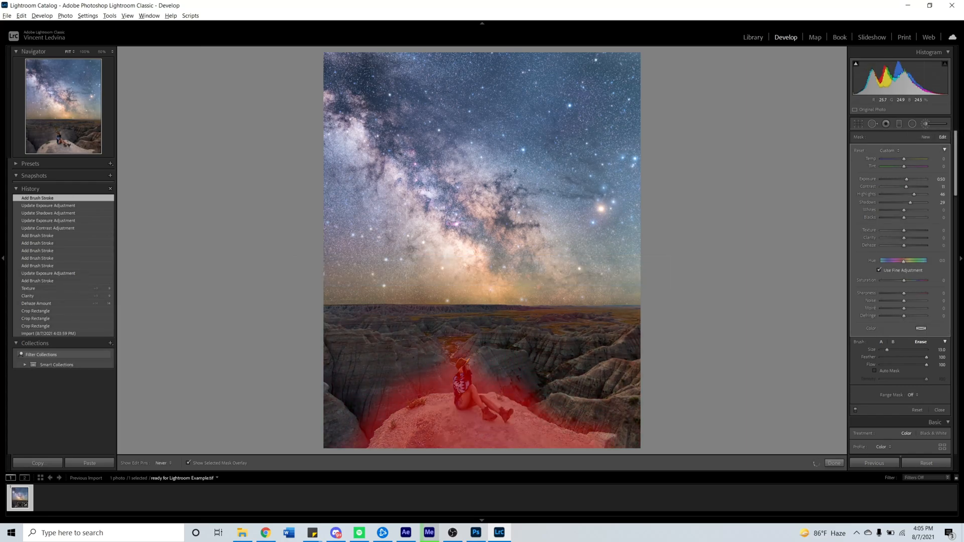
pyautogui.click(189, 463)
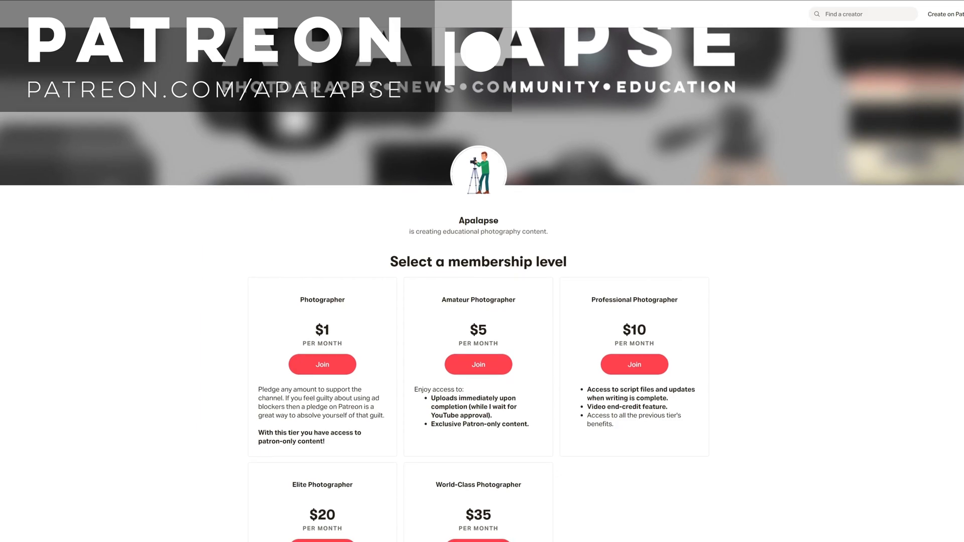
# Scroll the Apalapse Teespring store's hoodie, tee and sweatshirt grid
pyautogui.scroll(-3)
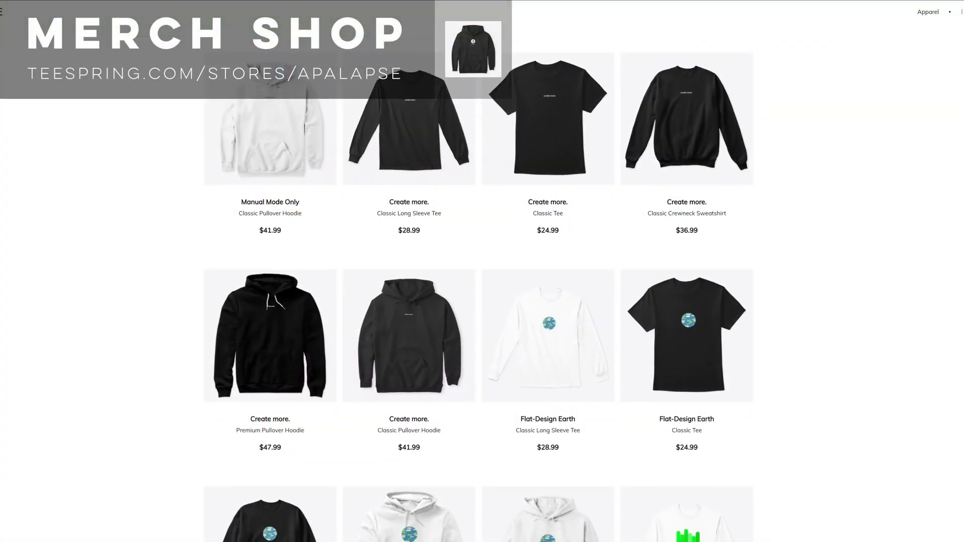
pyautogui.scroll(-3)
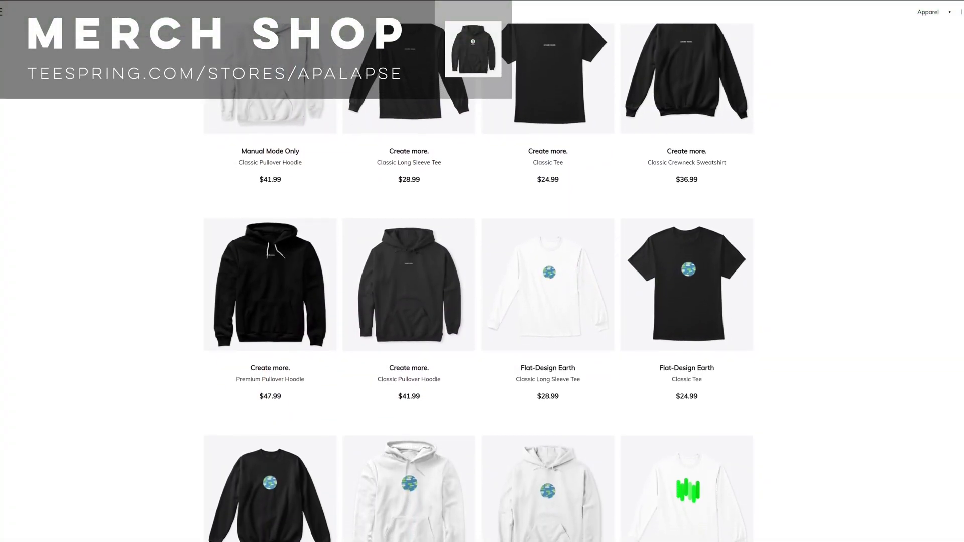